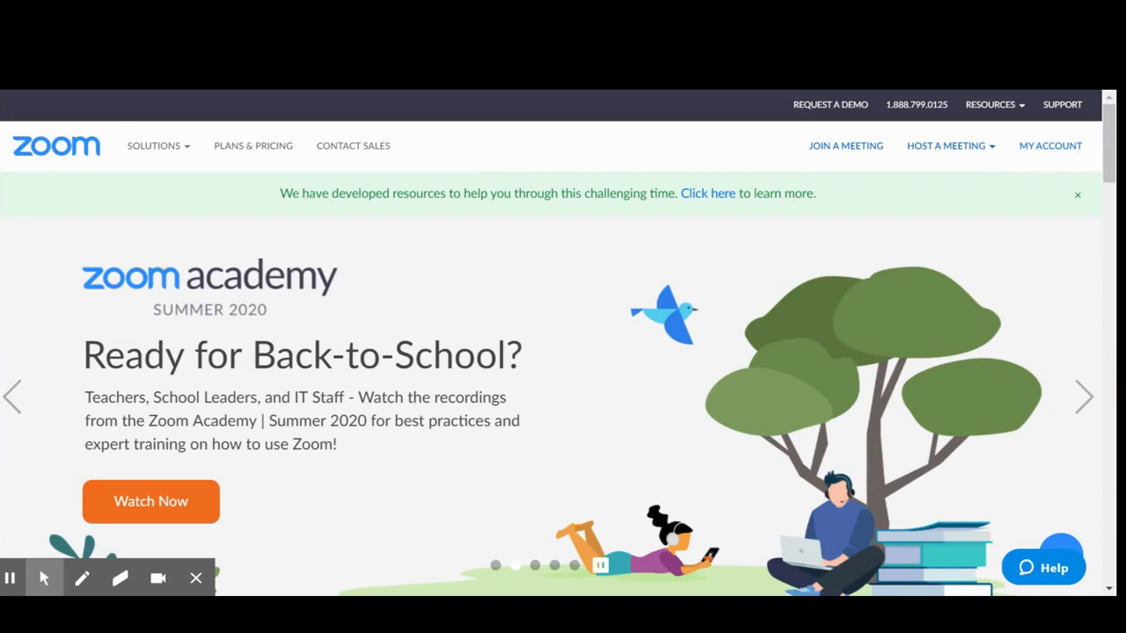
mouse_move(1064, 185)
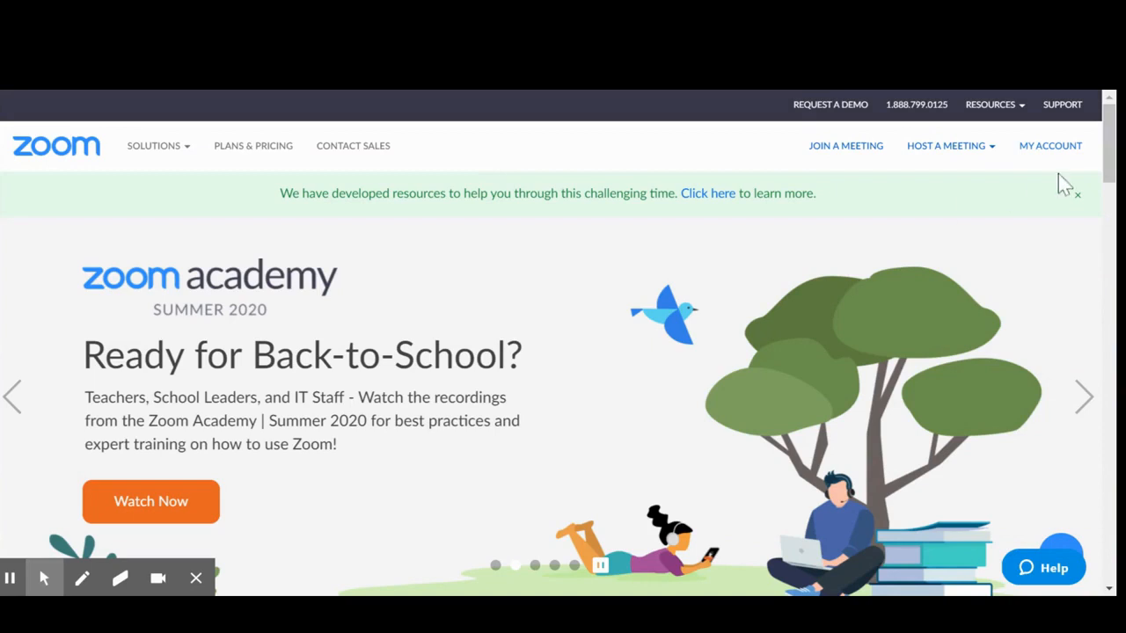
mouse_move(1066, 158)
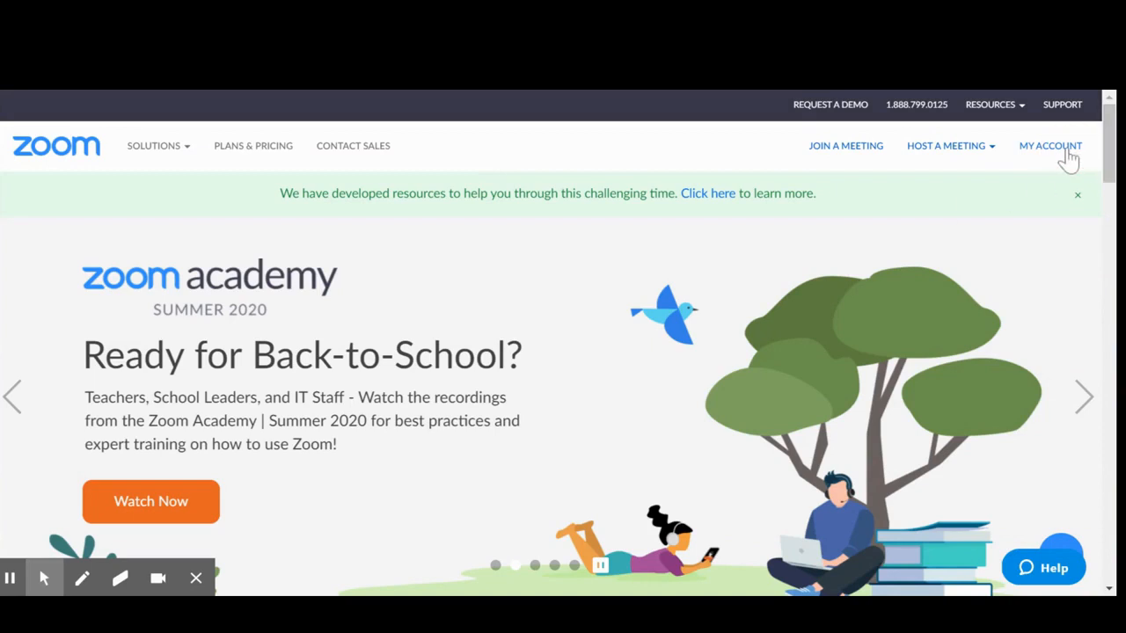
- Reach the meetings Usage report via My Account and Reports and begin changing the From date
click(1050, 145)
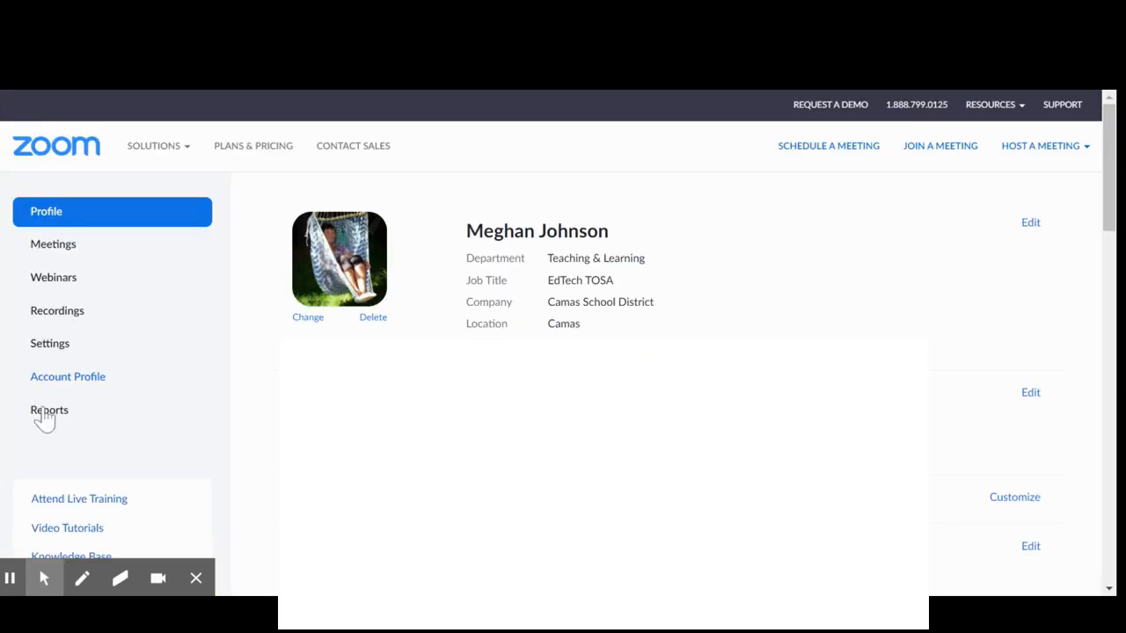
click(49, 410)
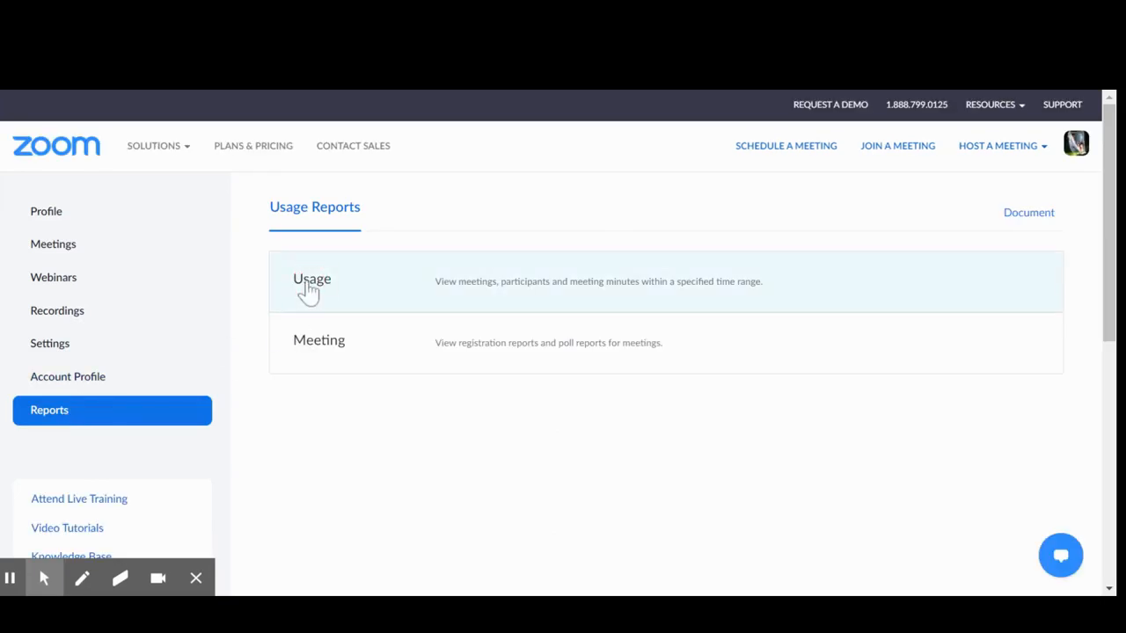
click(311, 278)
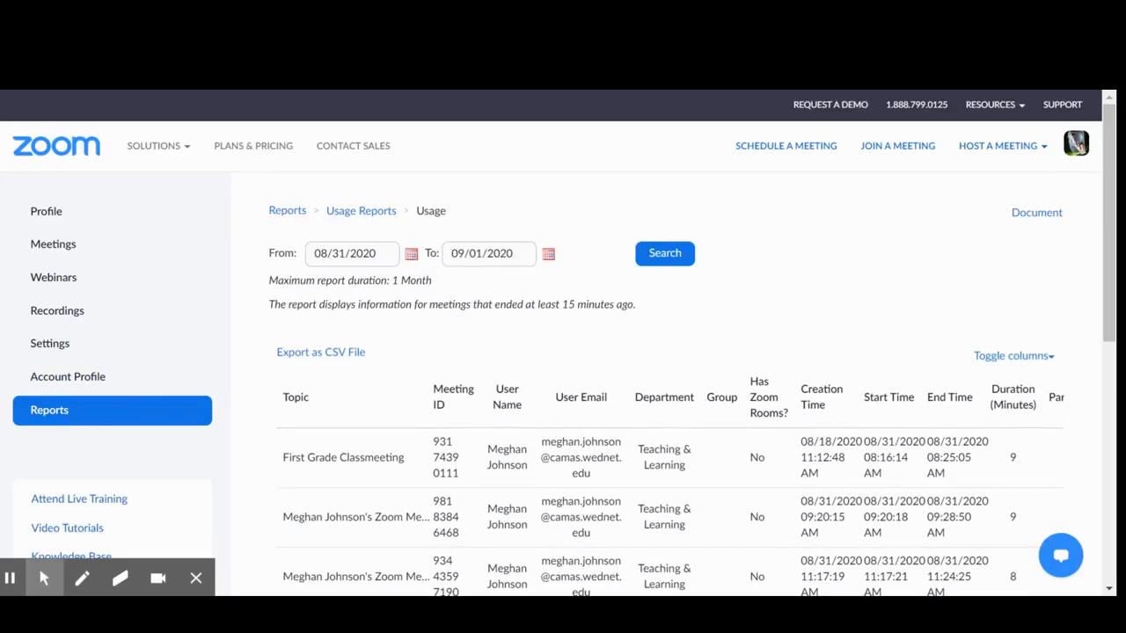
click(352, 254)
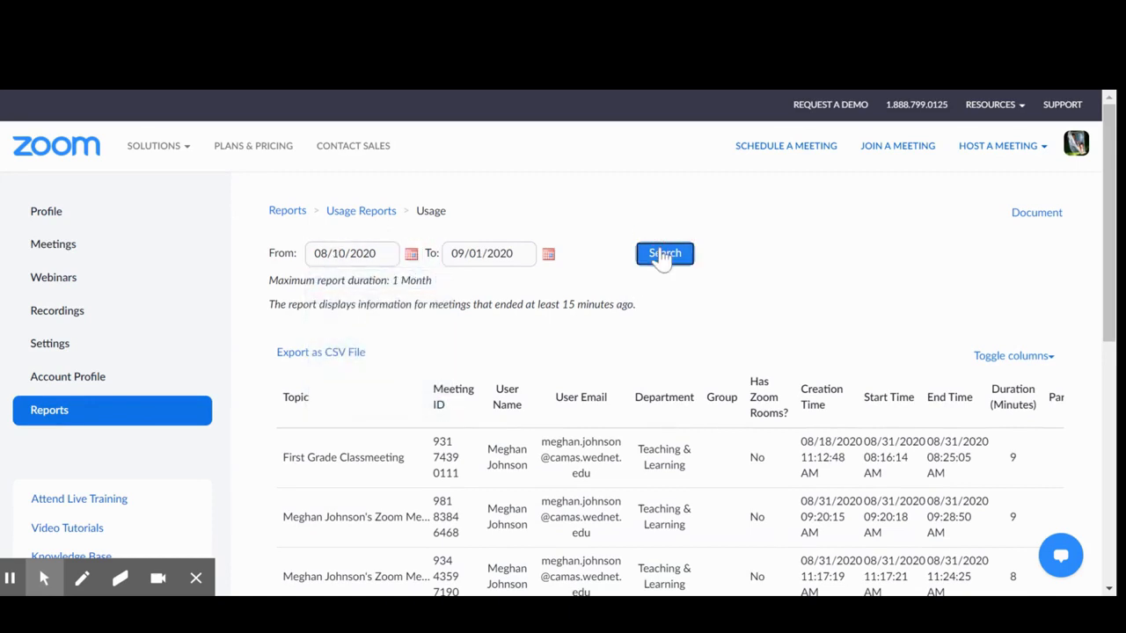
- Search 08/10/2020 to 09/01/2020 and open the 17 participants of the 63-minute meeting
click(665, 253)
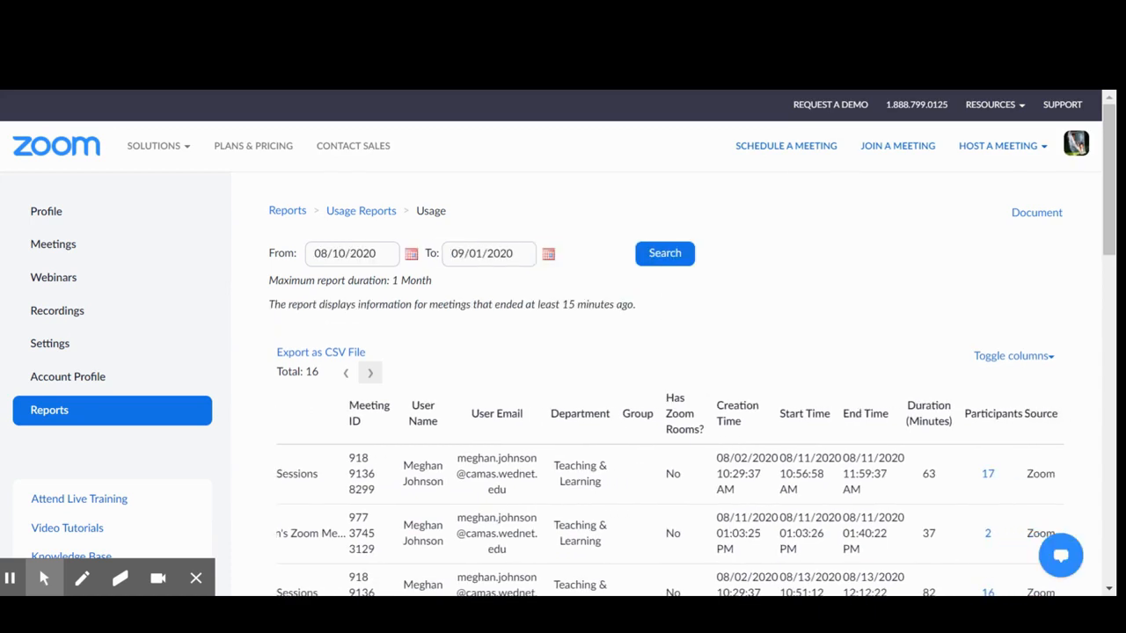
click(987, 473)
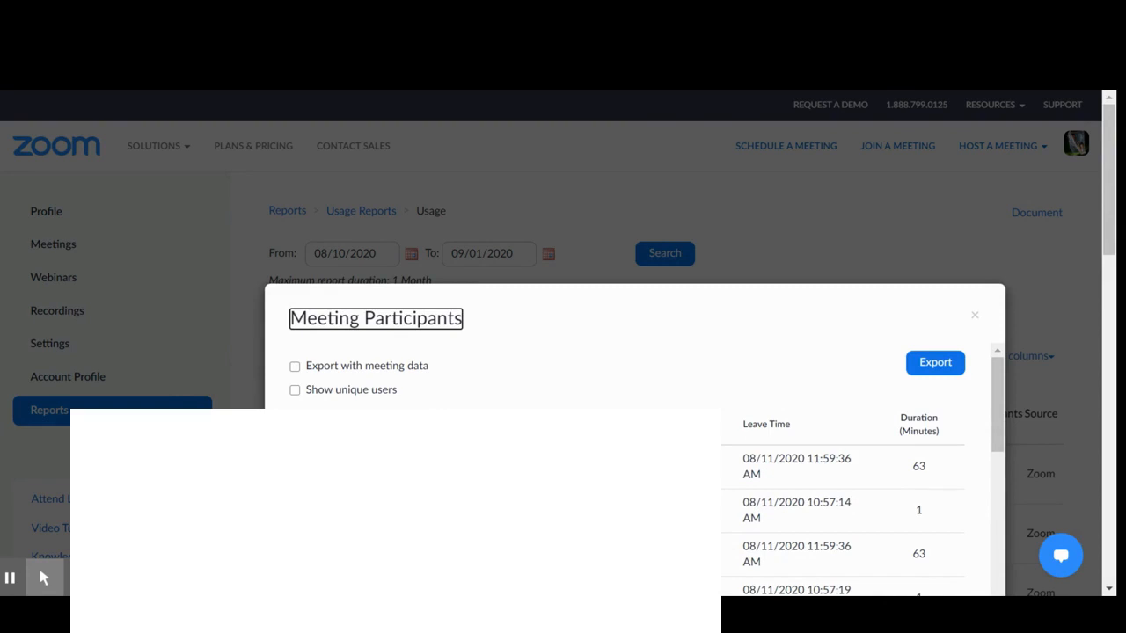
- Tick Show unique users so each participant appears once with total minutes
click(296, 391)
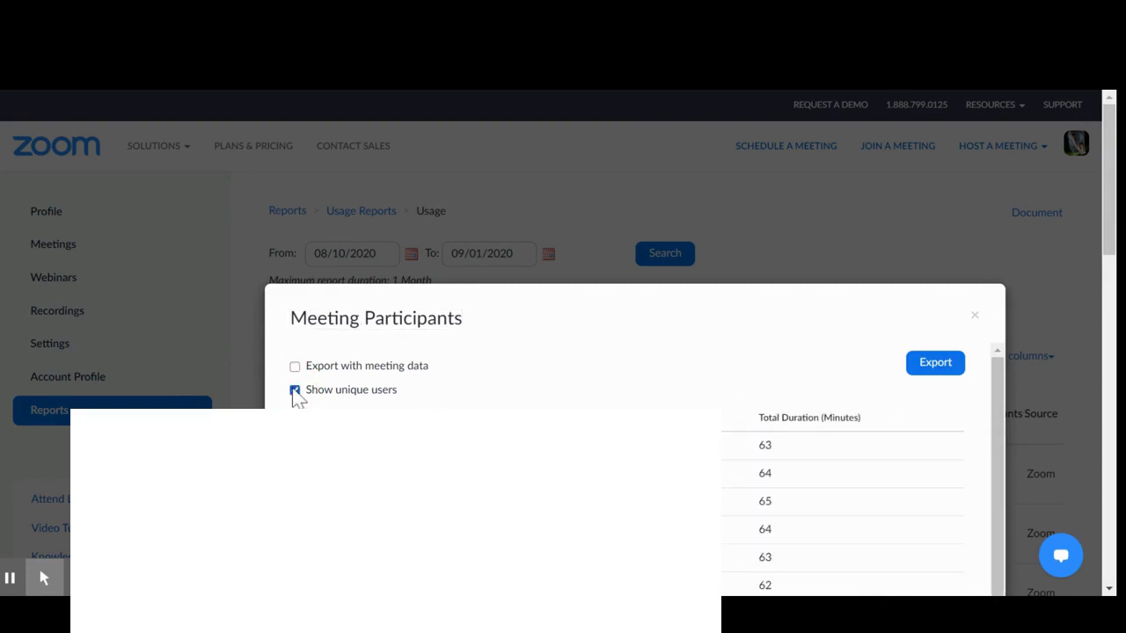
click(296, 391)
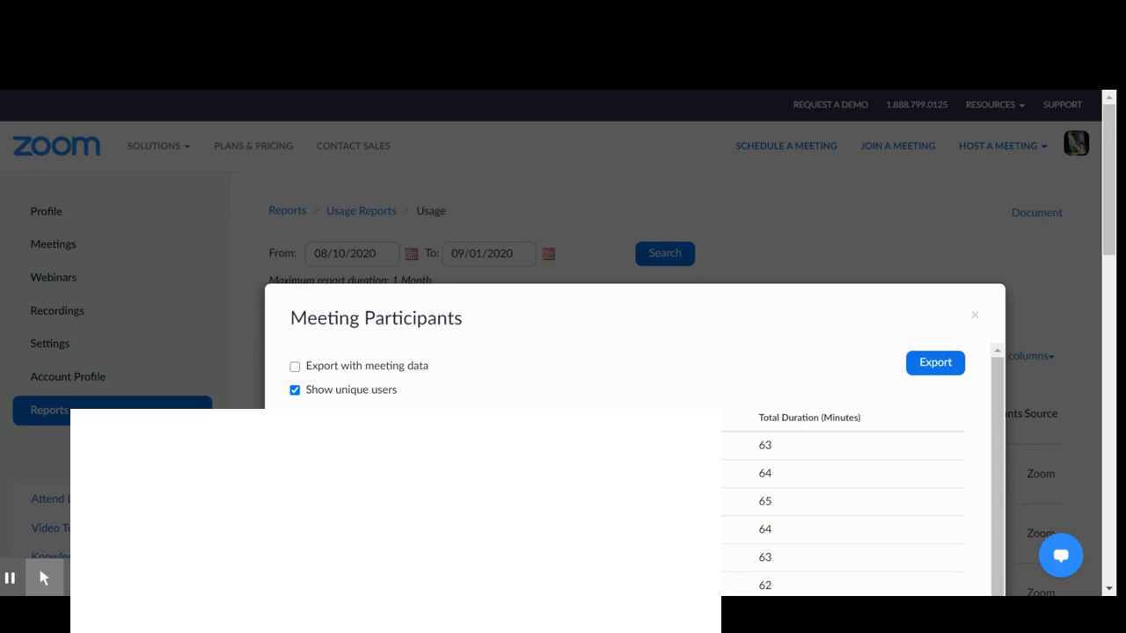
mouse_move(795, 385)
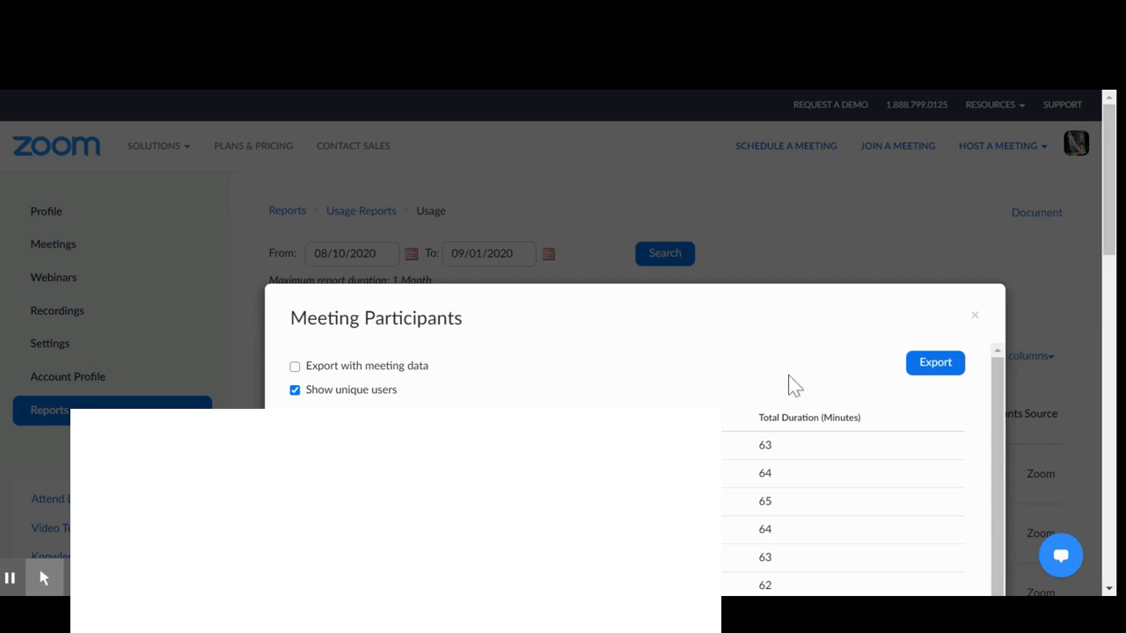